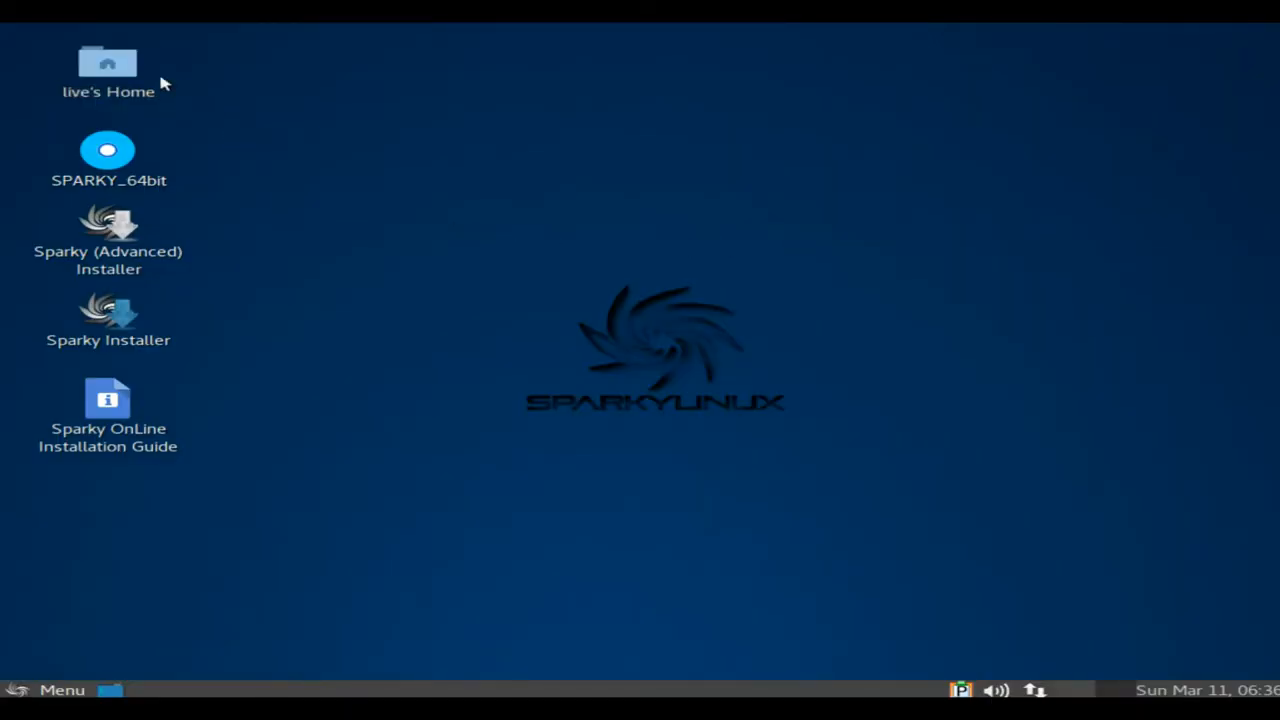
Open live's Home folder from the desktop icon and drop down Caja's Help menu.
{"action": "double_click", "coordinate": [108, 62]}
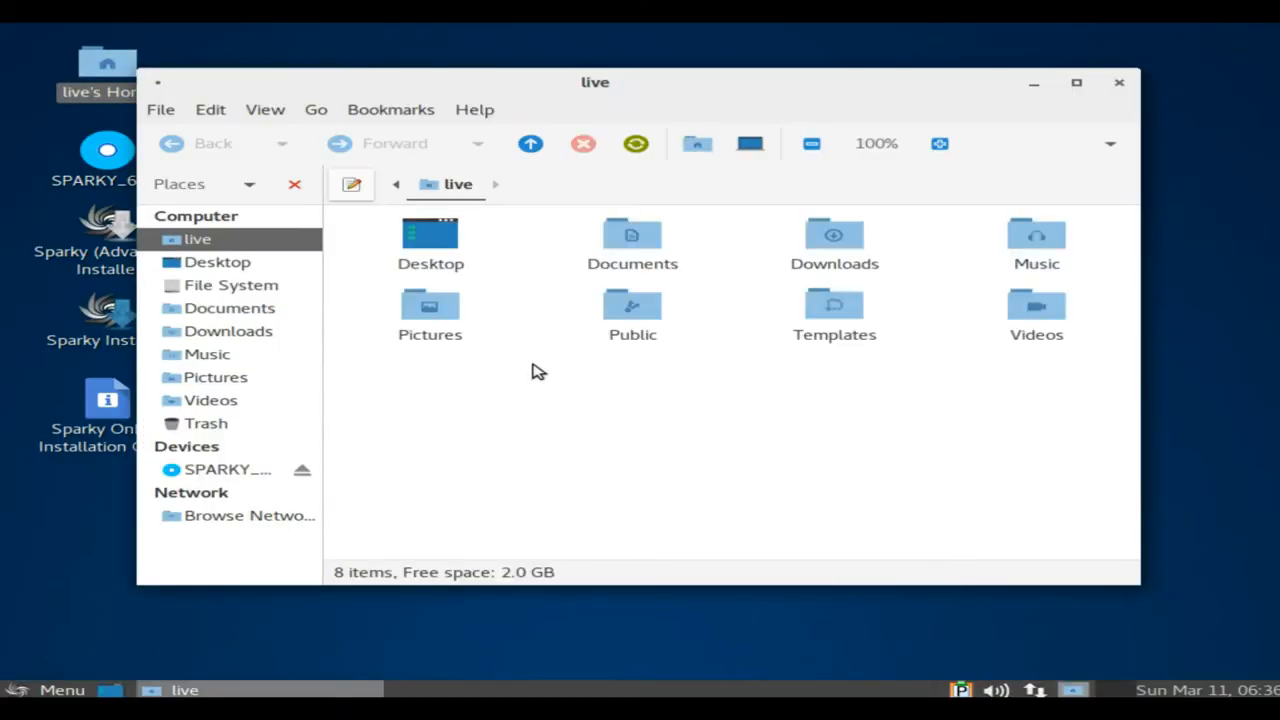
{"action": "left_click", "coordinate": [474, 109]}
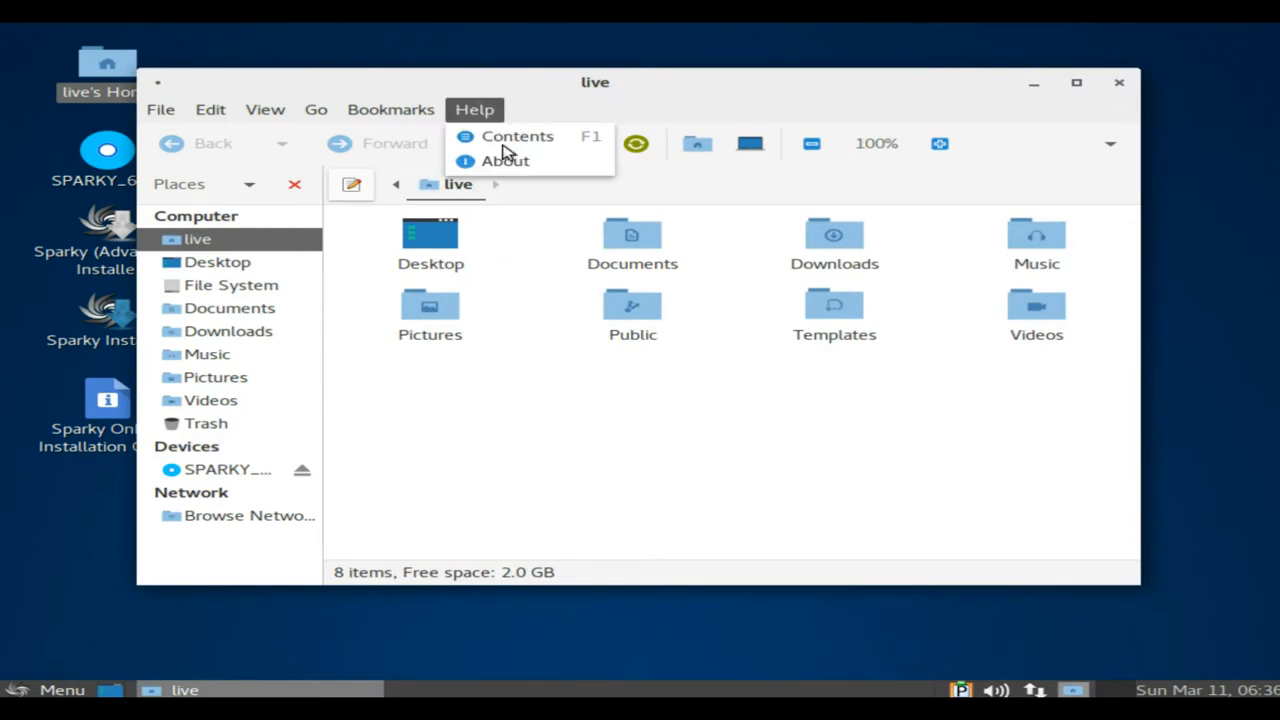
Show Caja's About dialog and scroll through its Credits list.
{"action": "left_click", "coordinate": [505, 160]}
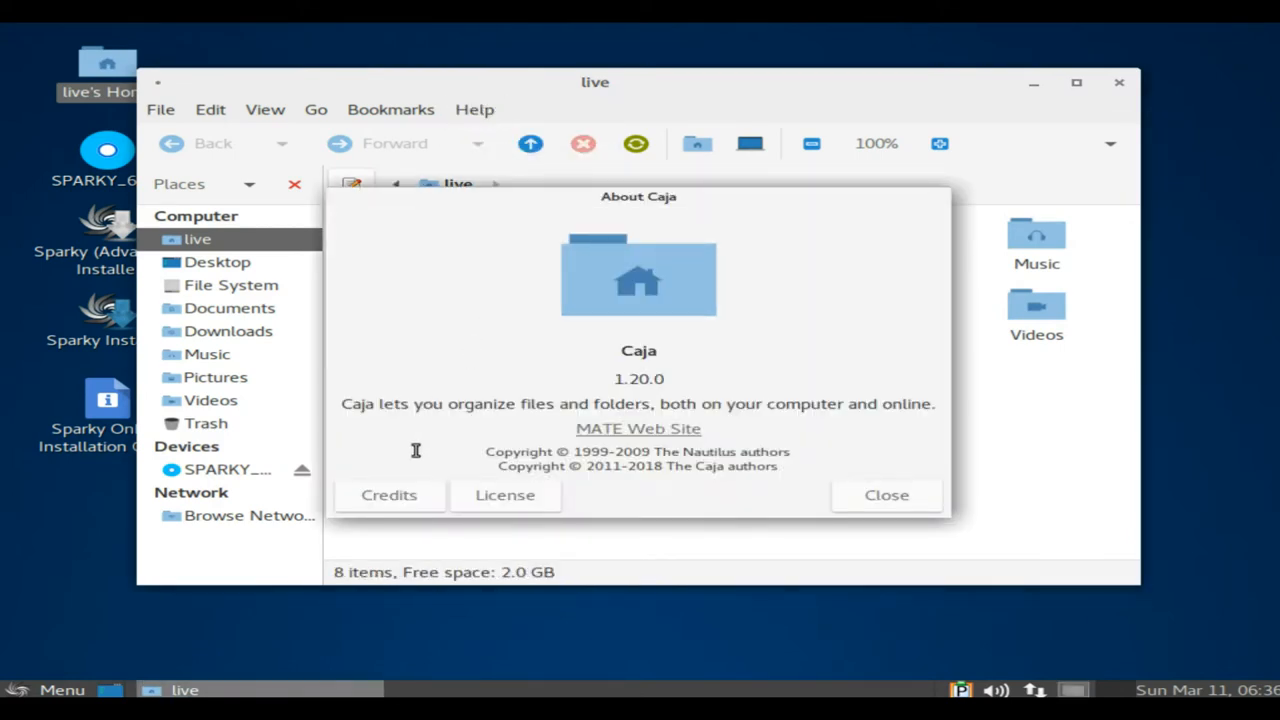
{"action": "left_click", "coordinate": [388, 494]}
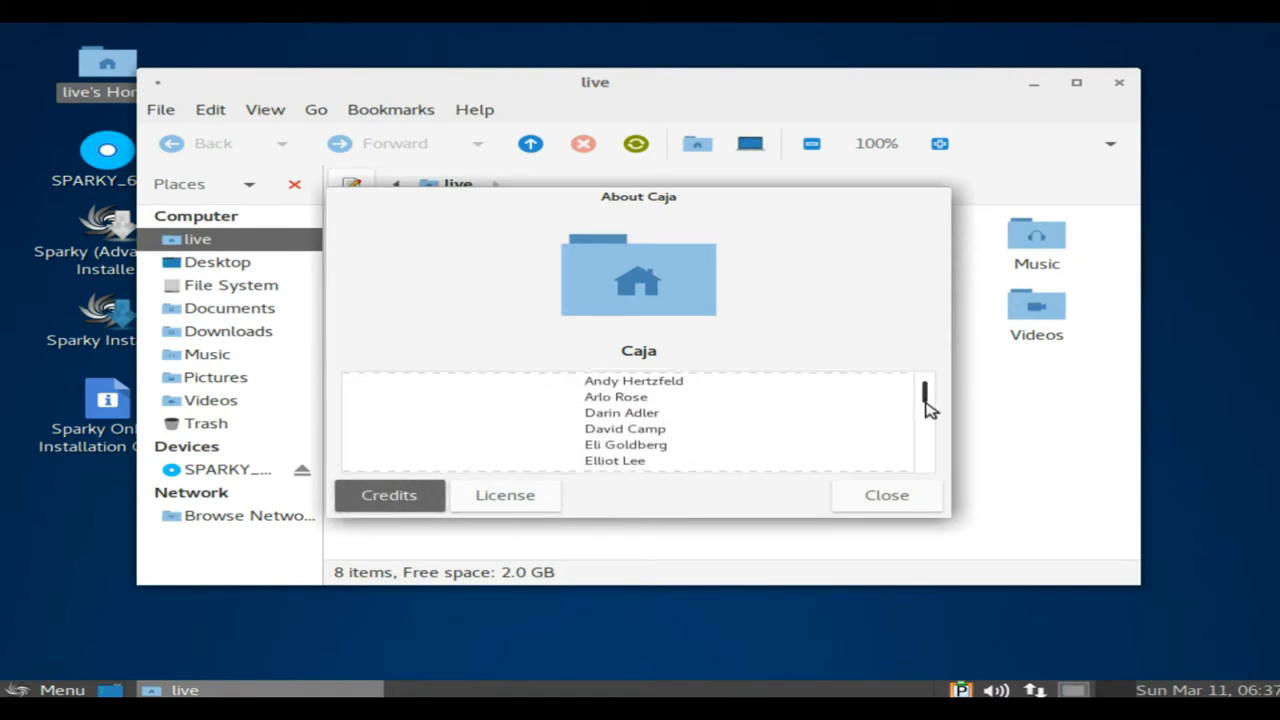
{"action": "scroll", "scroll_direction": "down", "scroll_amount": 3}
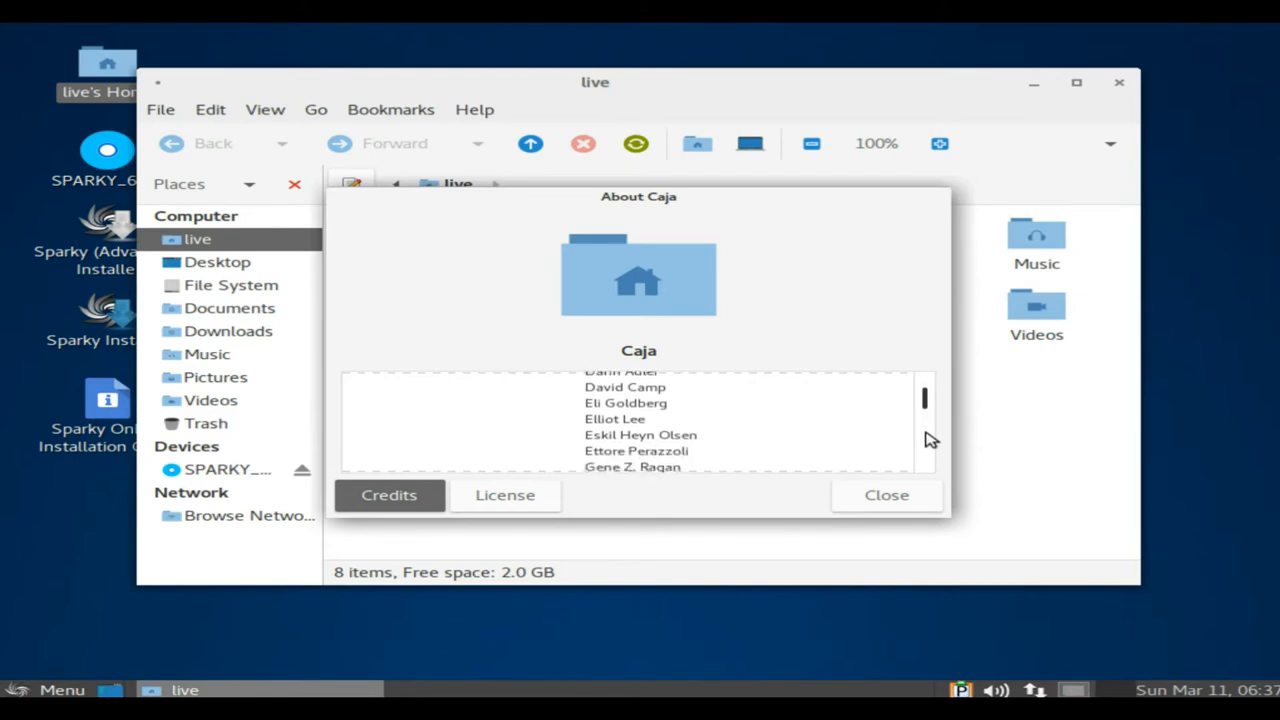
{"action": "scroll", "scroll_direction": "down", "scroll_amount": 3}
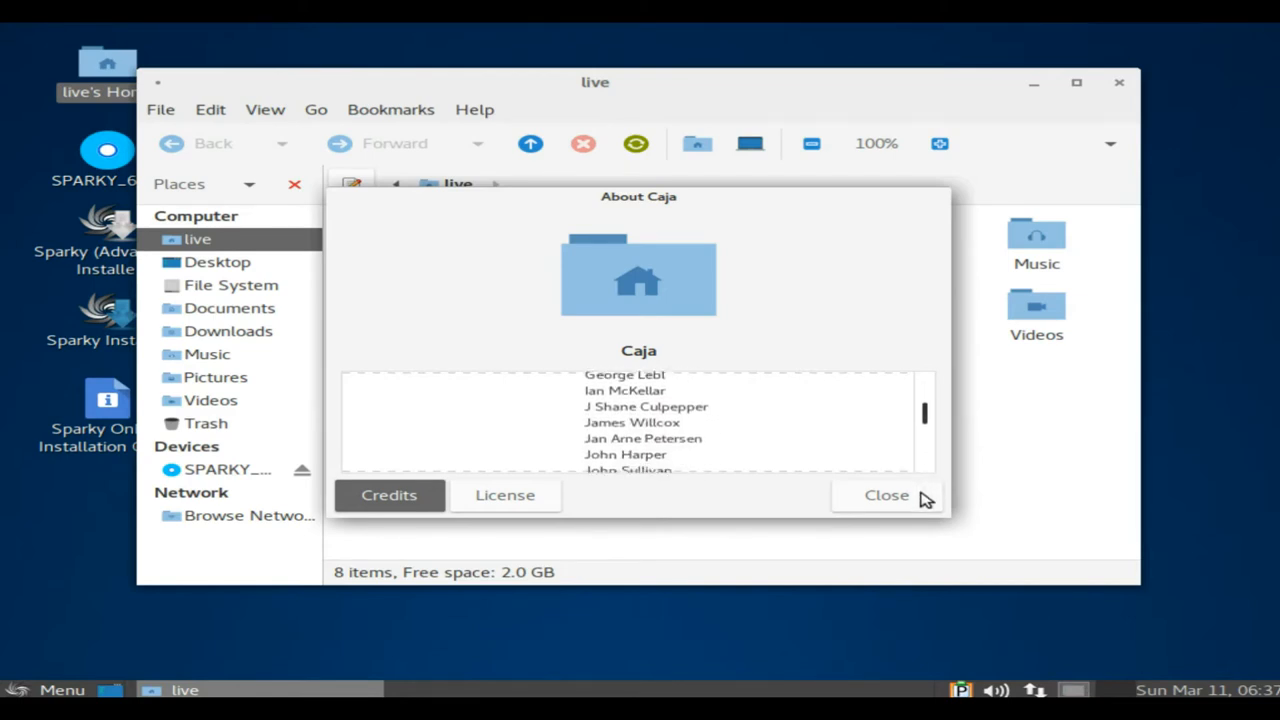
{"action": "scroll", "scroll_direction": "down", "scroll_amount": 3}
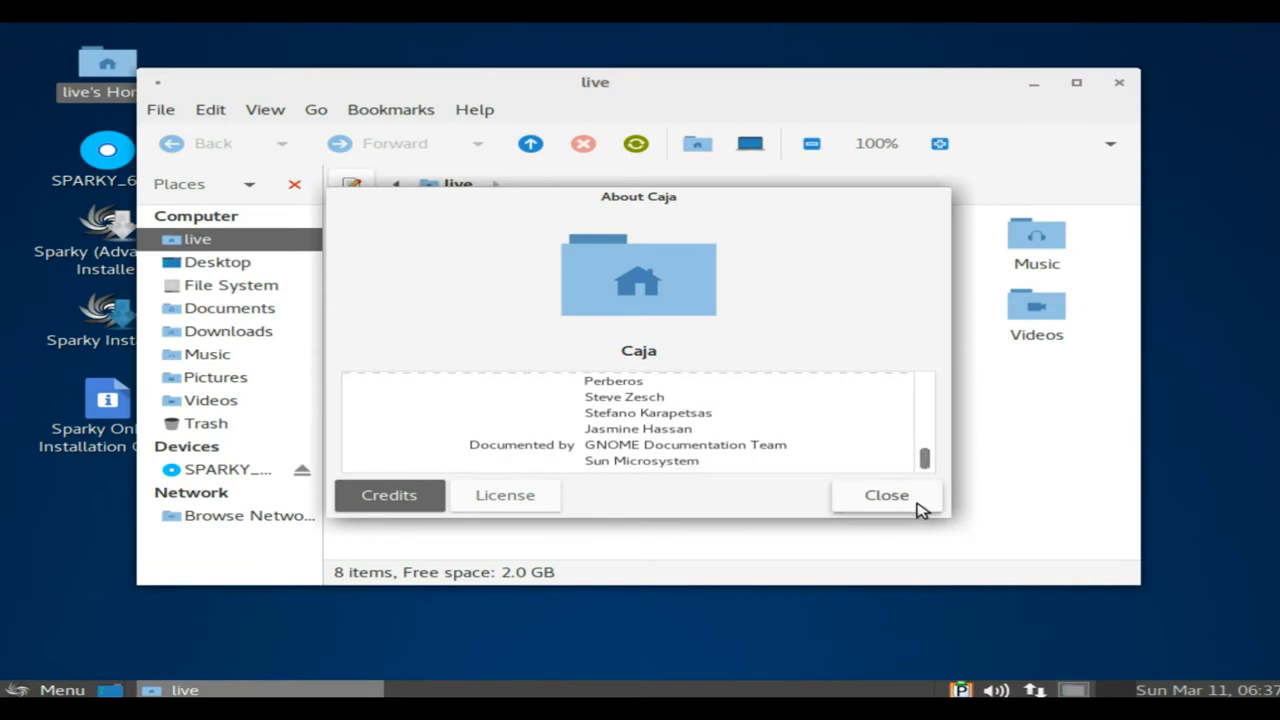
Close the About dialog and Caja, then bring up the panel's application Menu.
{"action": "left_click", "coordinate": [886, 495]}
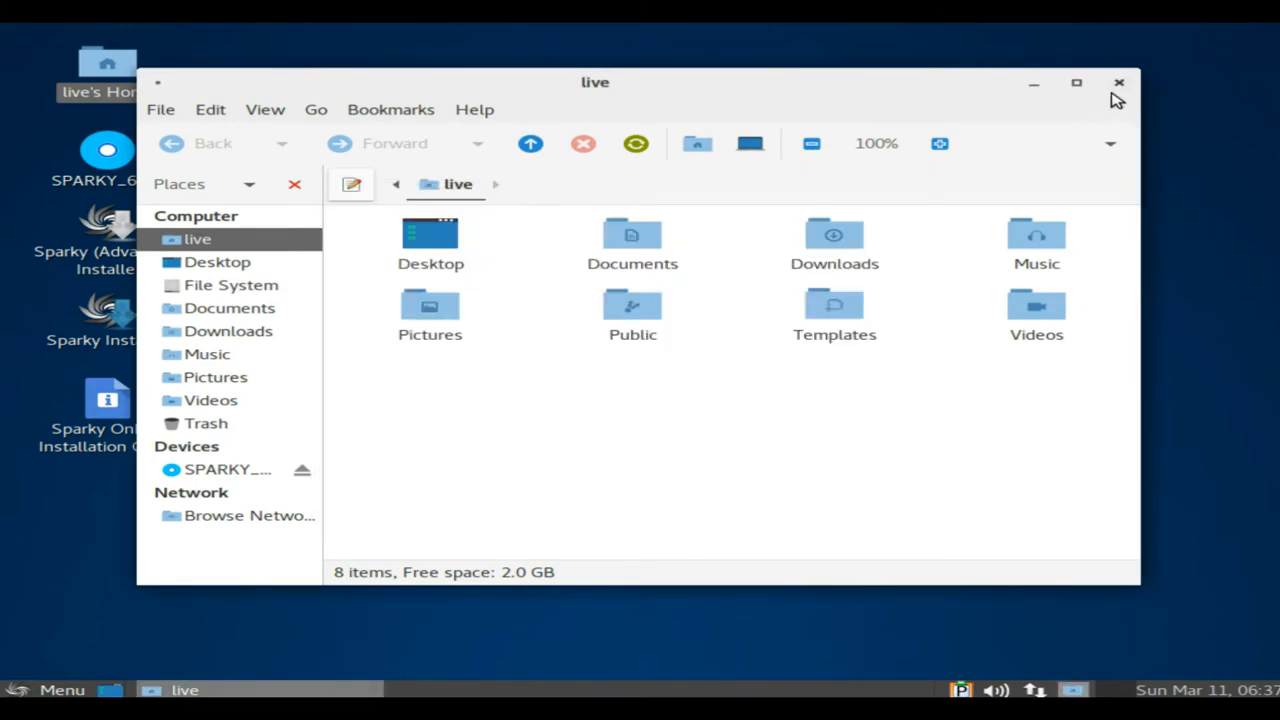
{"action": "left_click", "coordinate": [1119, 82]}
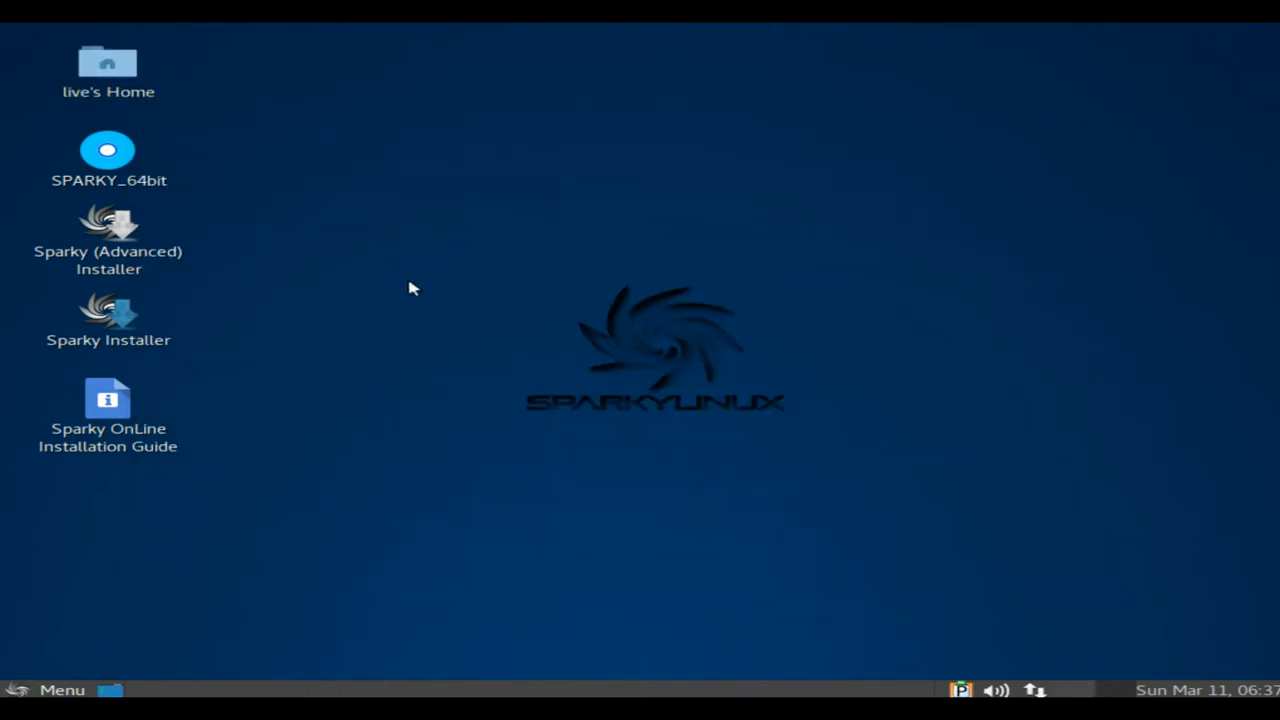
{"action": "left_click", "coordinate": [49, 690]}
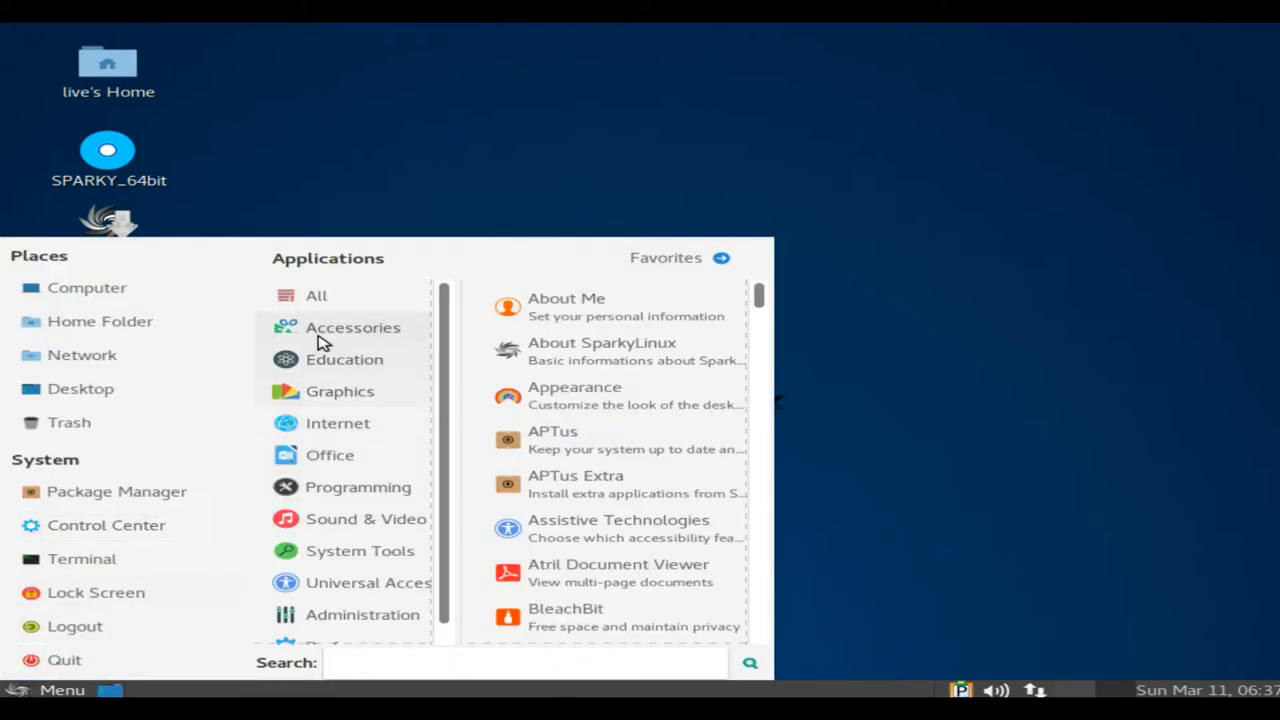
List Accessories apps and scroll, moving through Internet and Office to Sound & Video.
{"action": "left_click", "coordinate": [353, 327]}
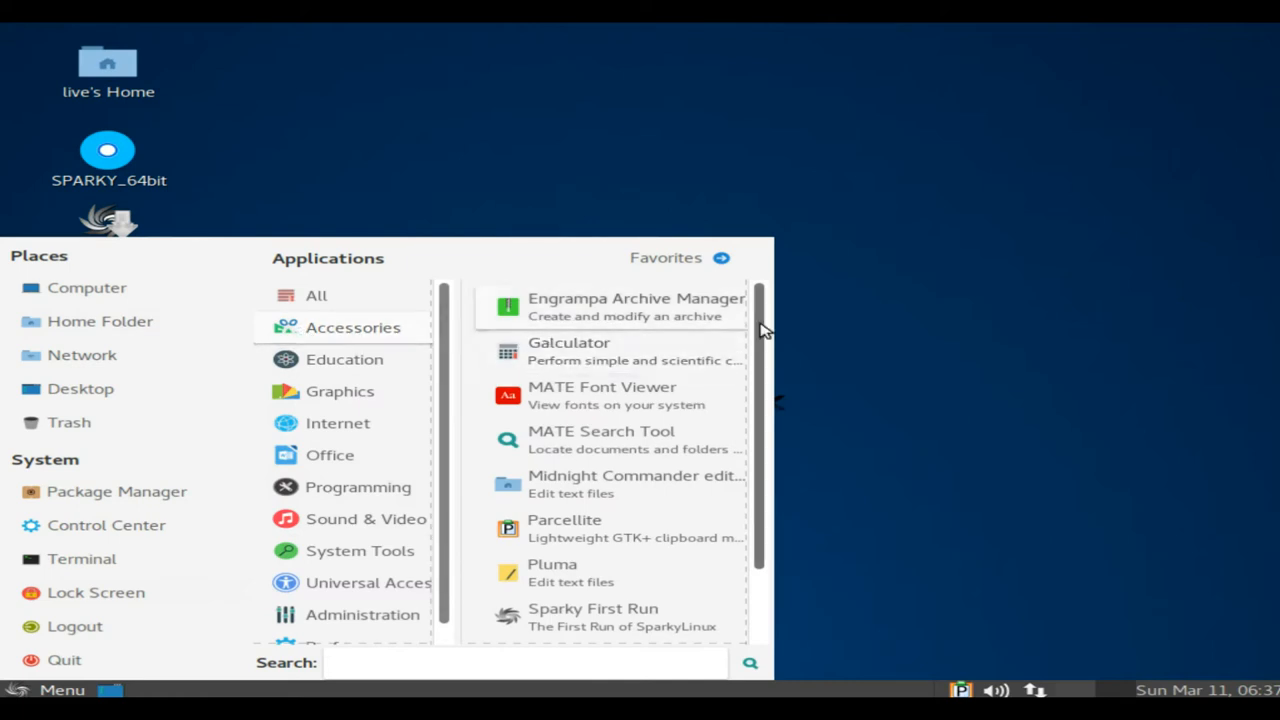
{"action": "scroll", "scroll_direction": "down", "scroll_amount": 3}
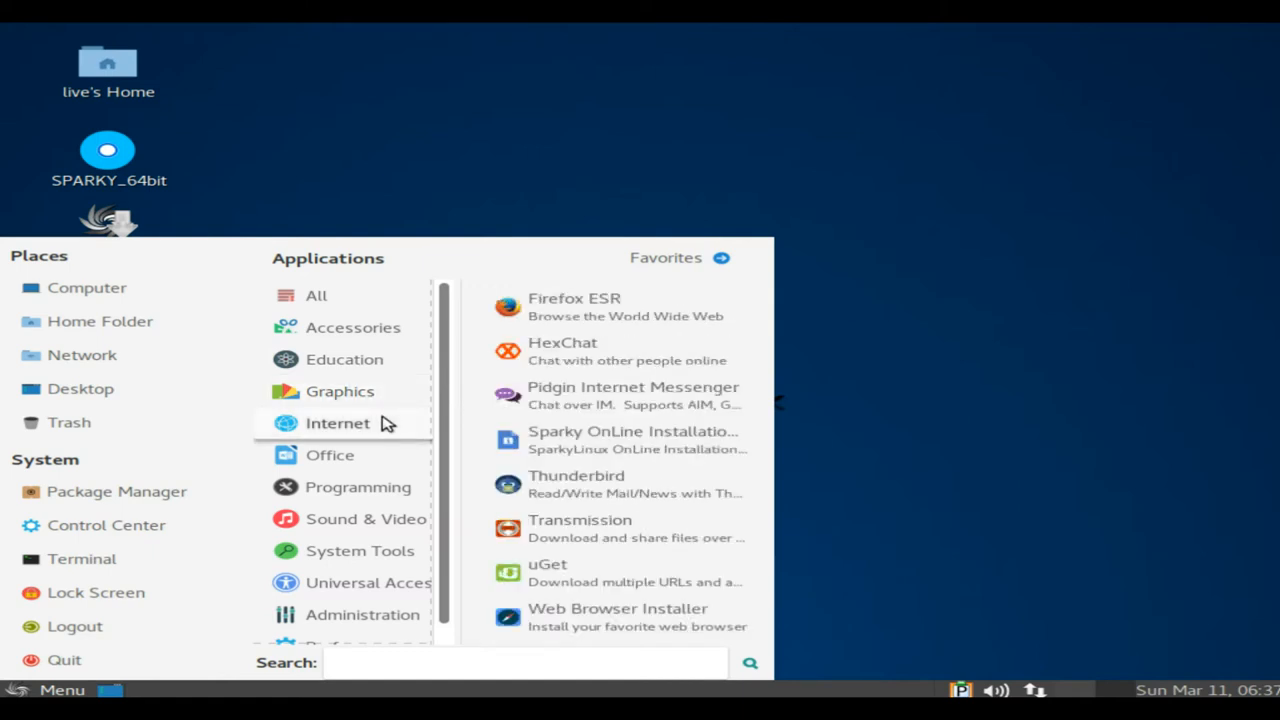
{"action": "mouse_move", "coordinate": [385, 435]}
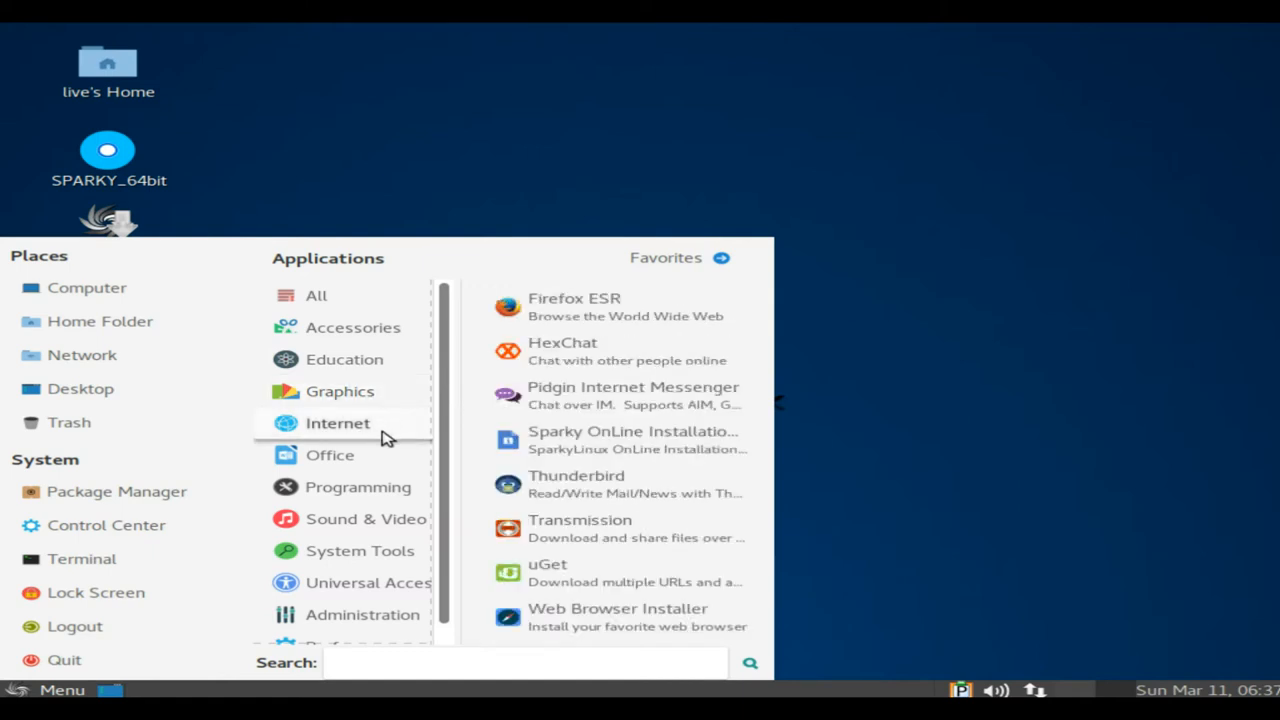
{"action": "mouse_move", "coordinate": [388, 428]}
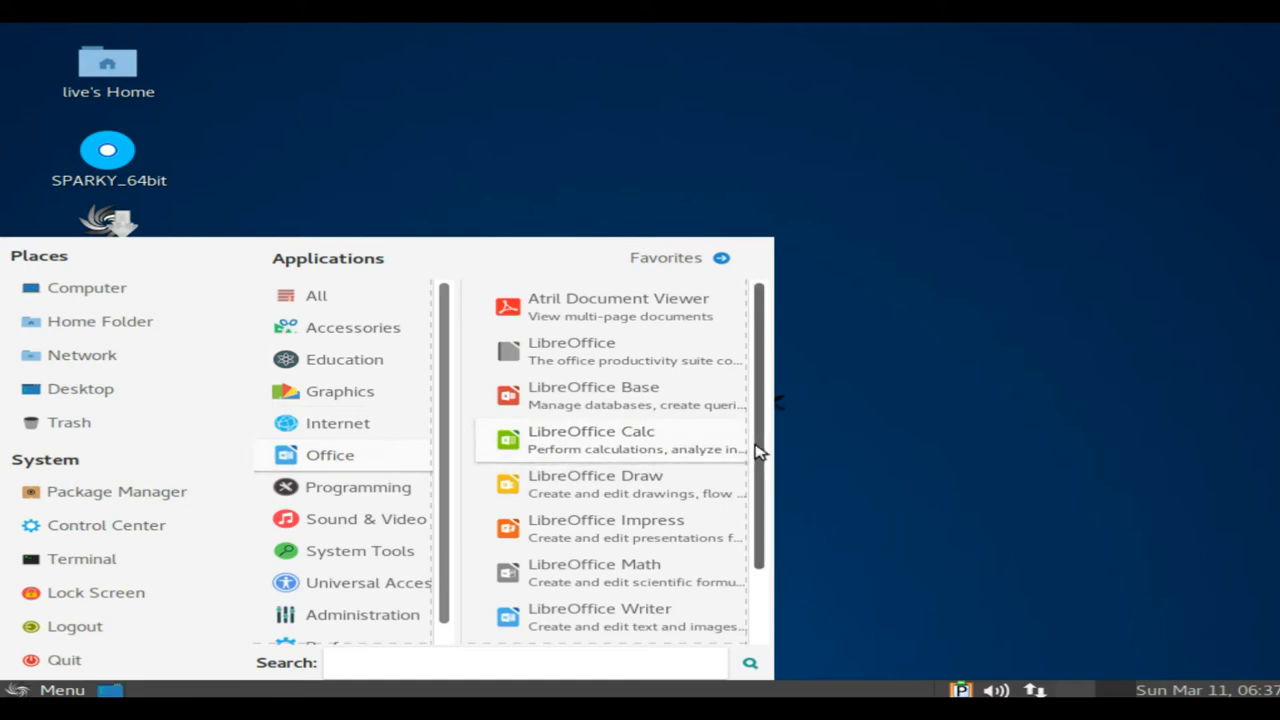
{"action": "scroll", "scroll_direction": "down", "scroll_amount": 3}
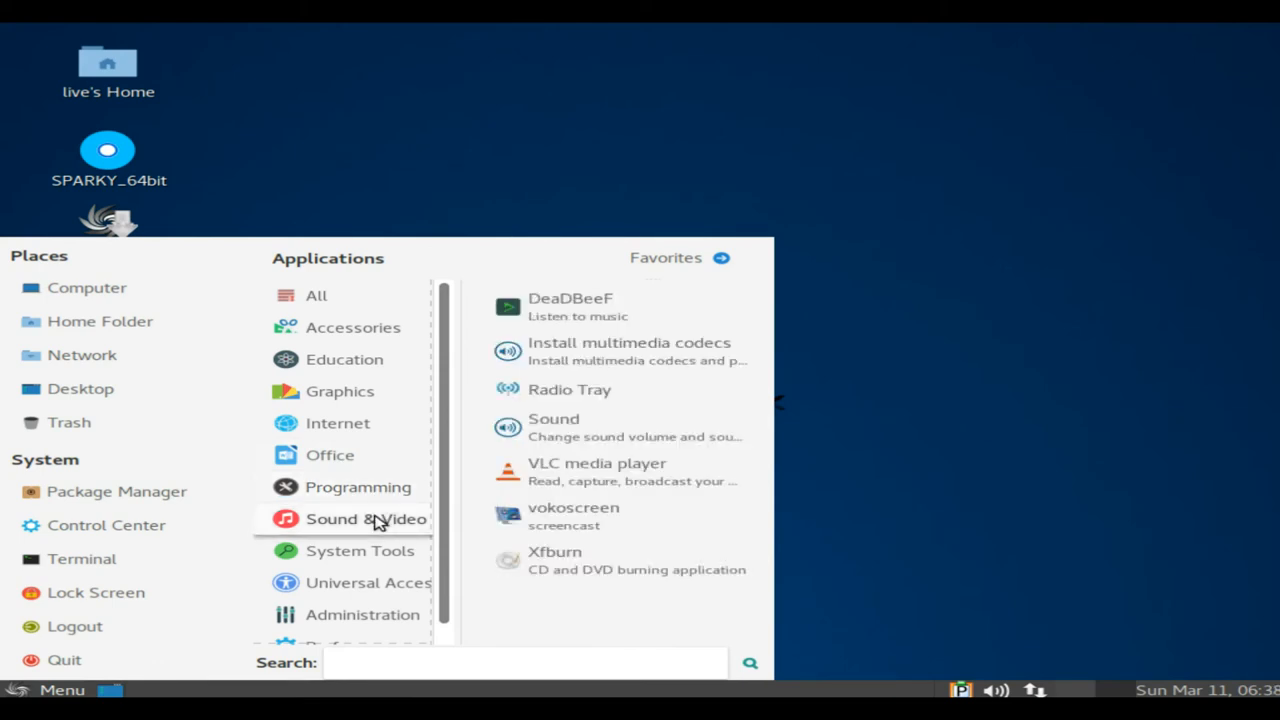
Scroll System Tools apps to the end, then show the Administration apps.
{"action": "left_click", "coordinate": [360, 550]}
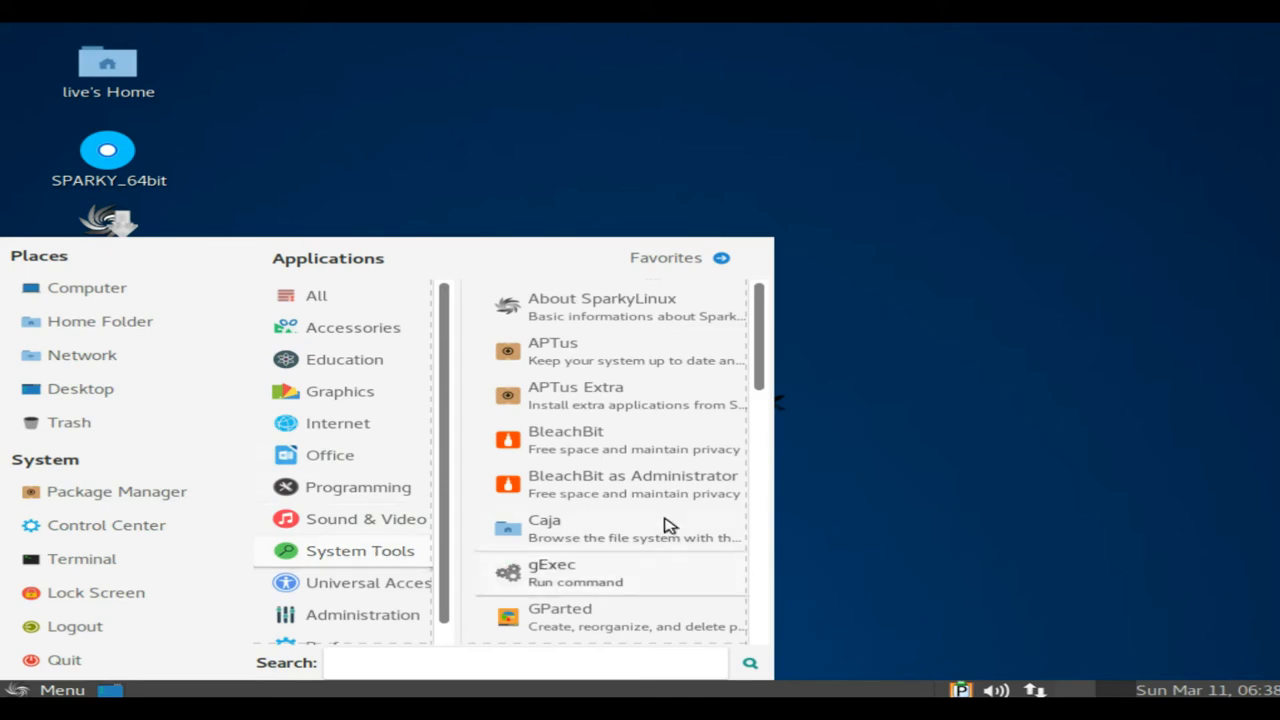
{"action": "scroll", "scroll_direction": "down", "scroll_amount": 3}
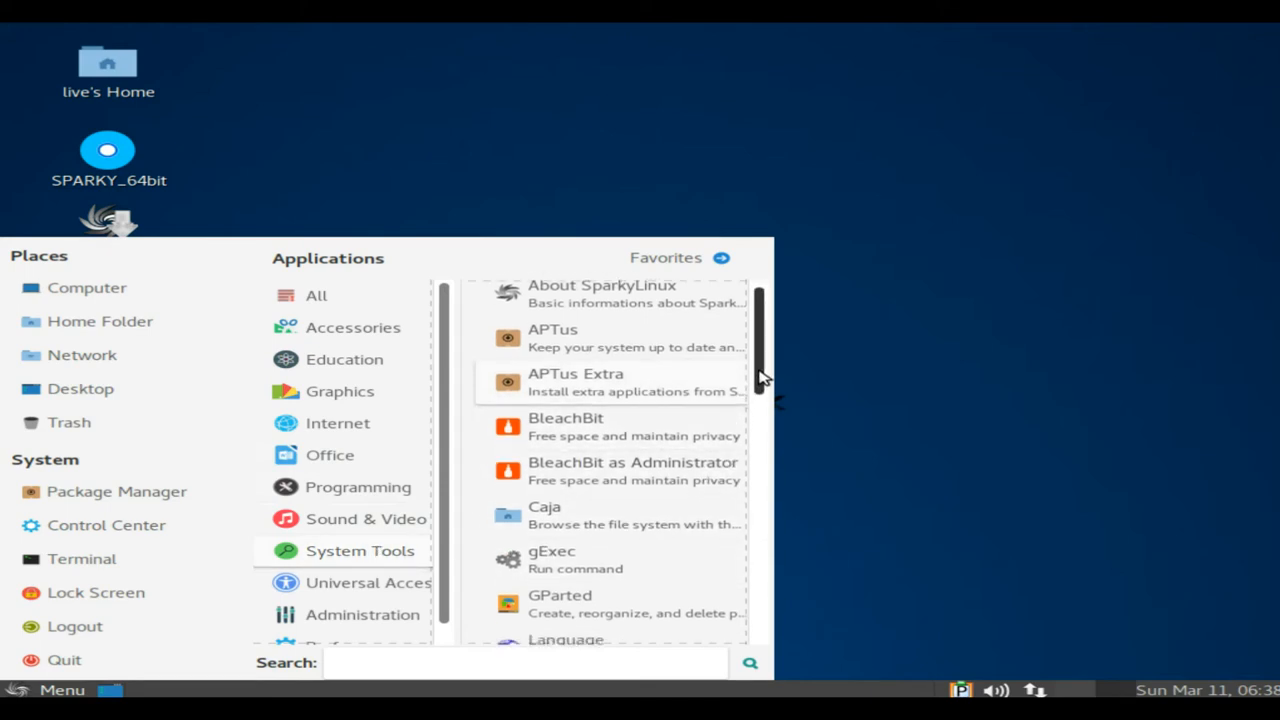
{"action": "scroll", "scroll_direction": "down", "scroll_amount": 3}
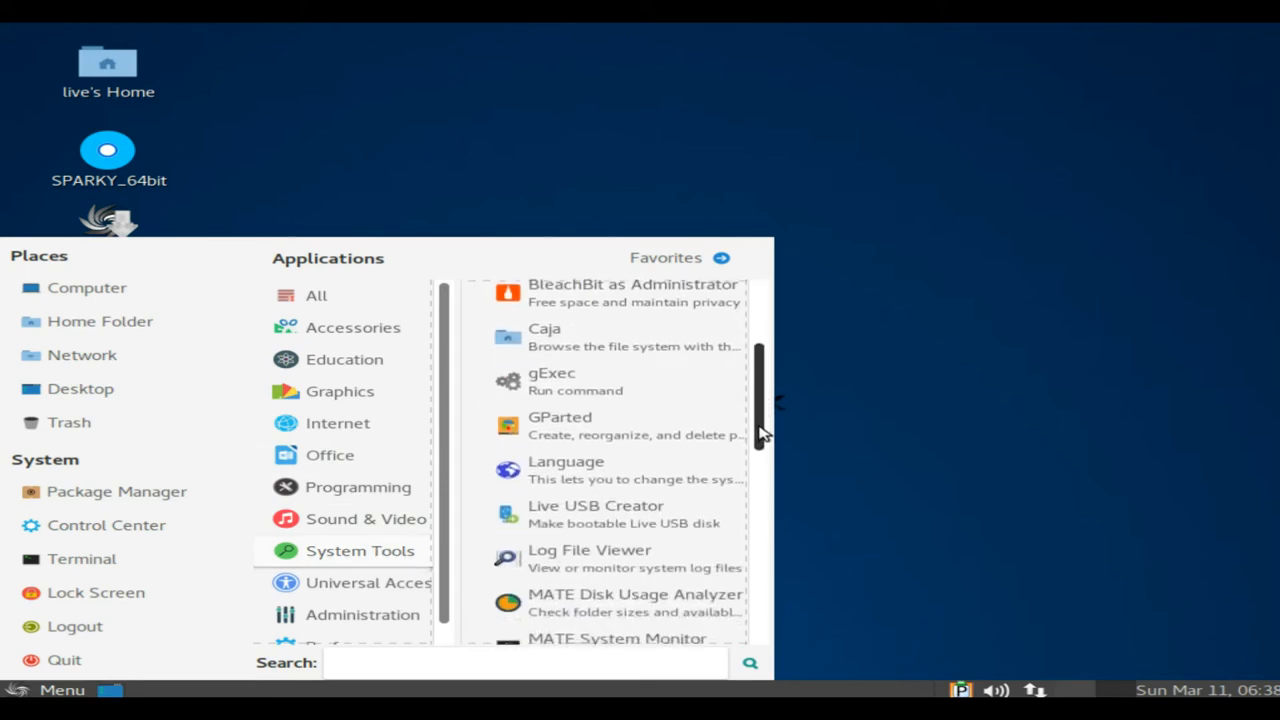
{"action": "scroll", "scroll_direction": "down", "scroll_amount": 3}
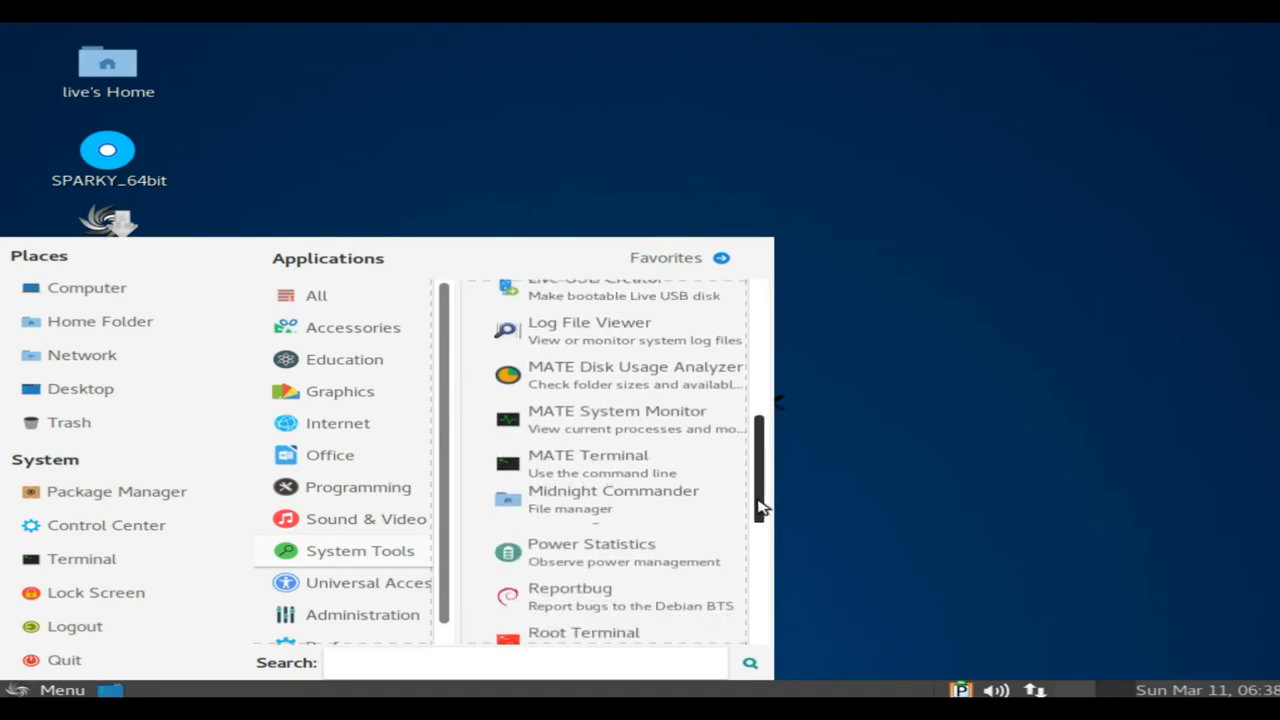
{"action": "scroll", "scroll_direction": "down", "scroll_amount": 3}
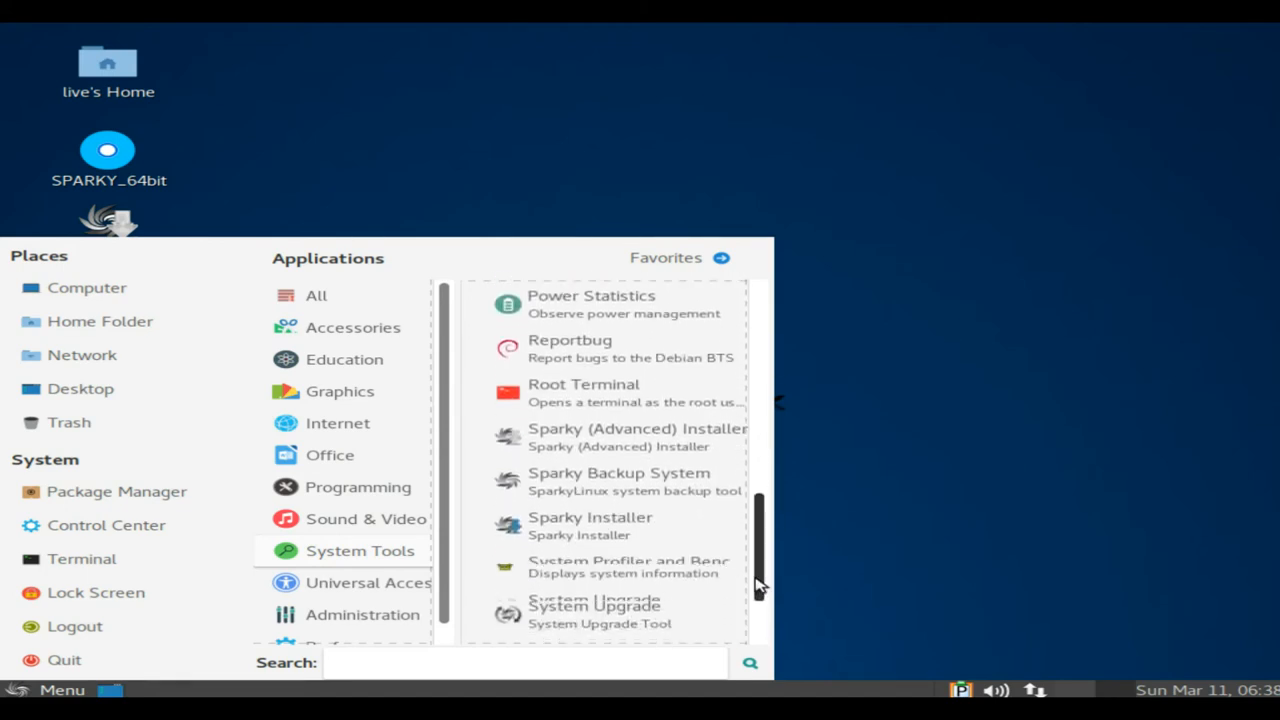
{"action": "scroll", "scroll_direction": "down", "scroll_amount": 3}
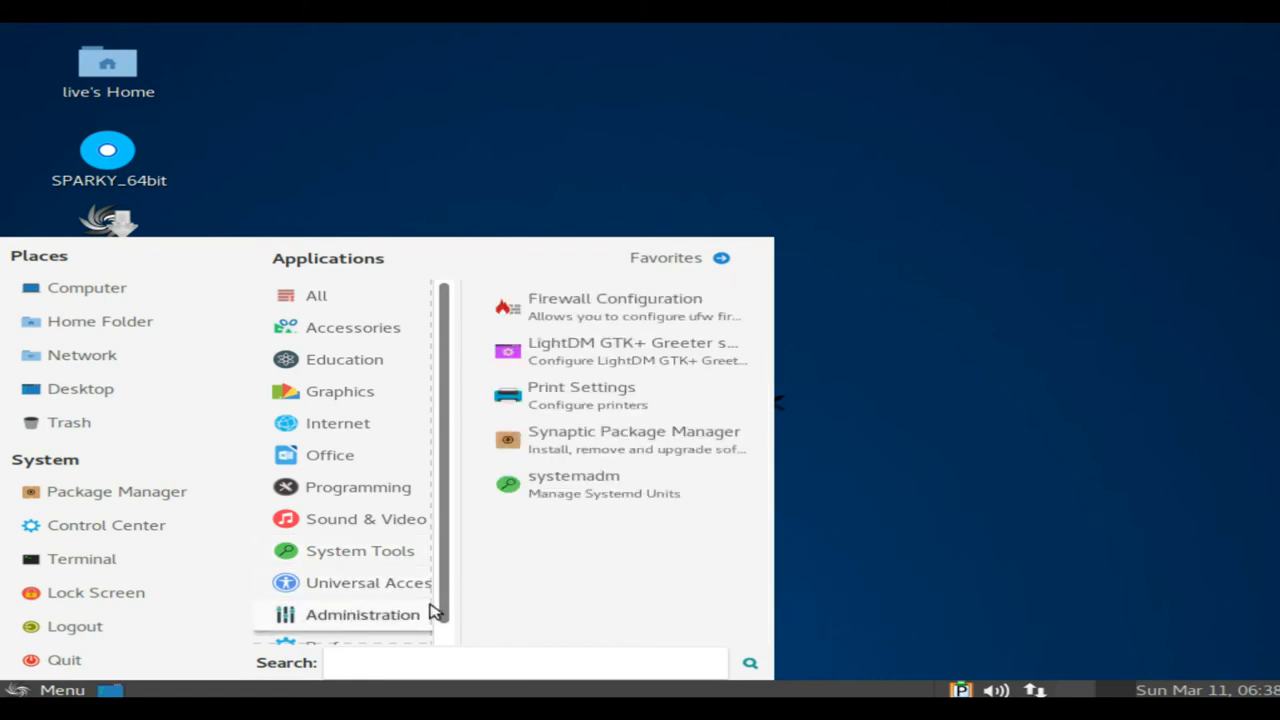
{"action": "scroll", "scroll_direction": "down", "scroll_amount": 3}
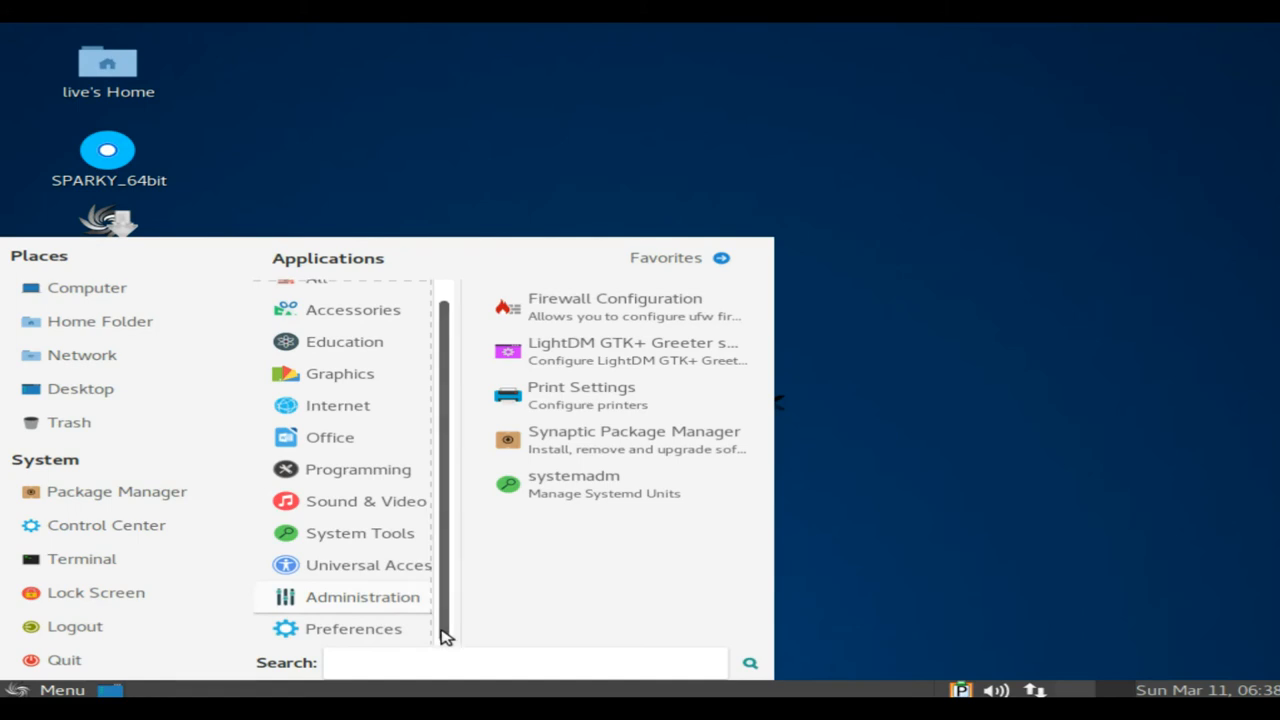
List Preferences apps and scroll past Appearance, Displays and Mouse to Power Management.
{"action": "left_click", "coordinate": [353, 628]}
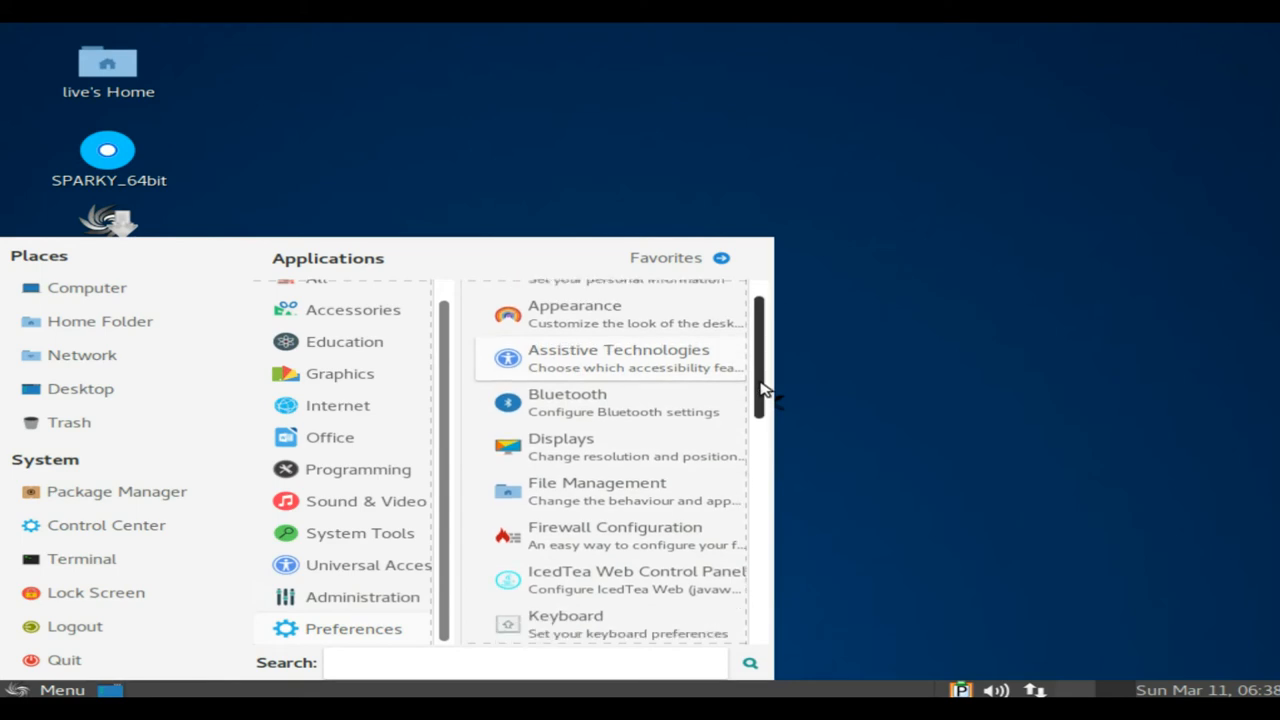
{"action": "scroll", "scroll_direction": "down", "scroll_amount": 3}
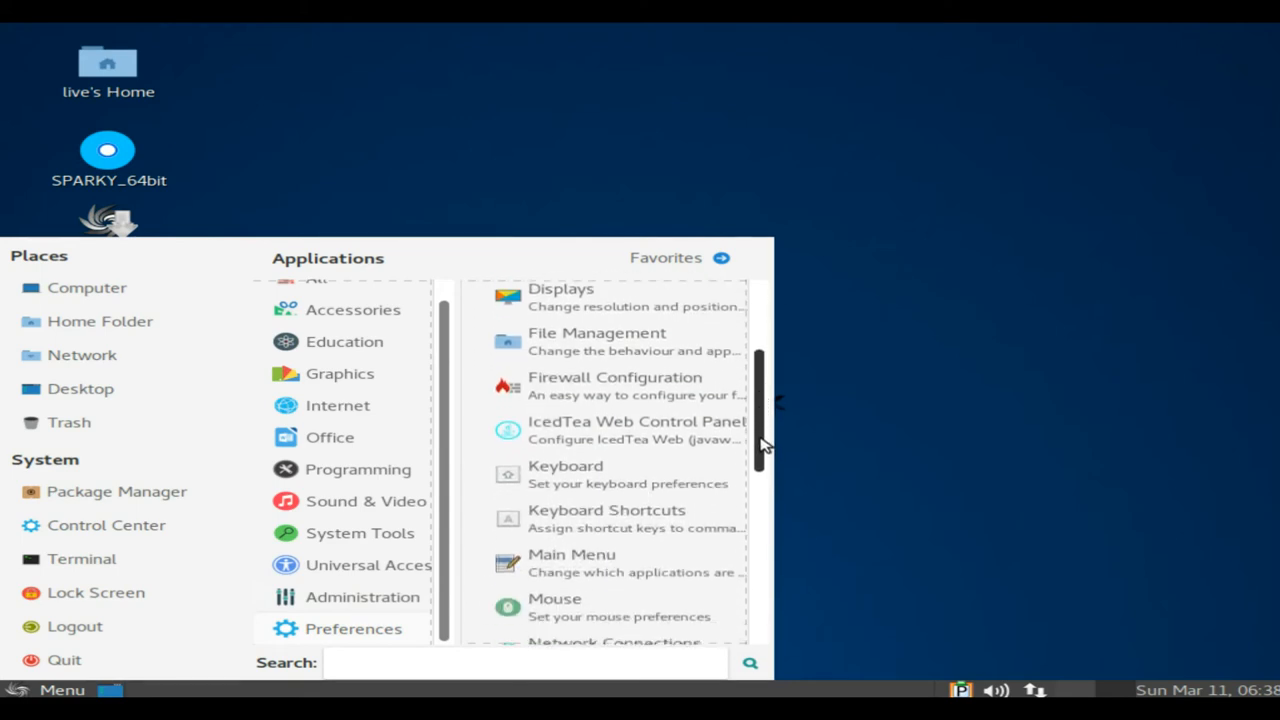
{"action": "scroll", "scroll_direction": "down", "scroll_amount": 3}
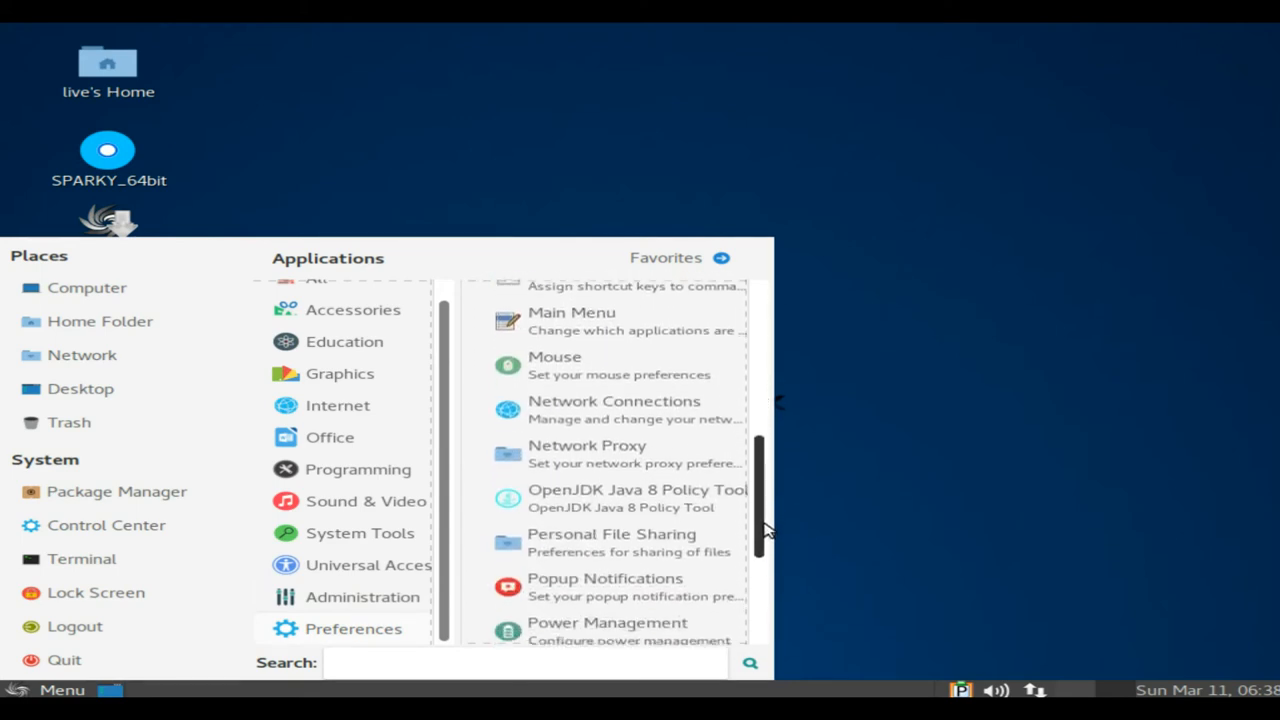